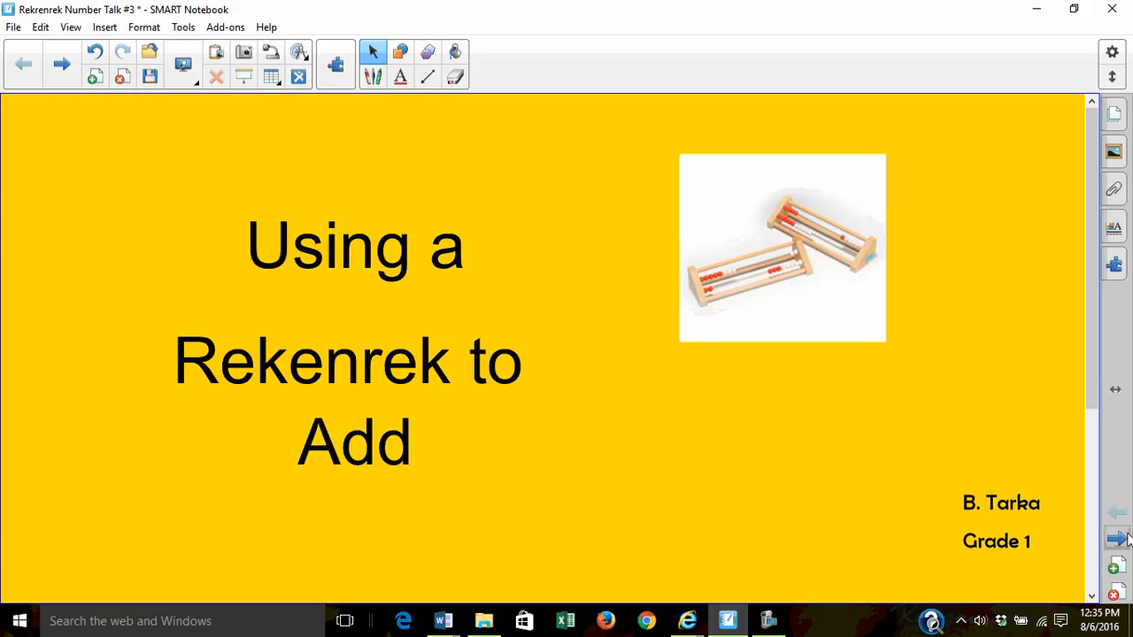
Advance to the 'What is a rekenrek?' slide and uncover its definition.
{"action": "left_click", "coordinate": [1116, 541]}
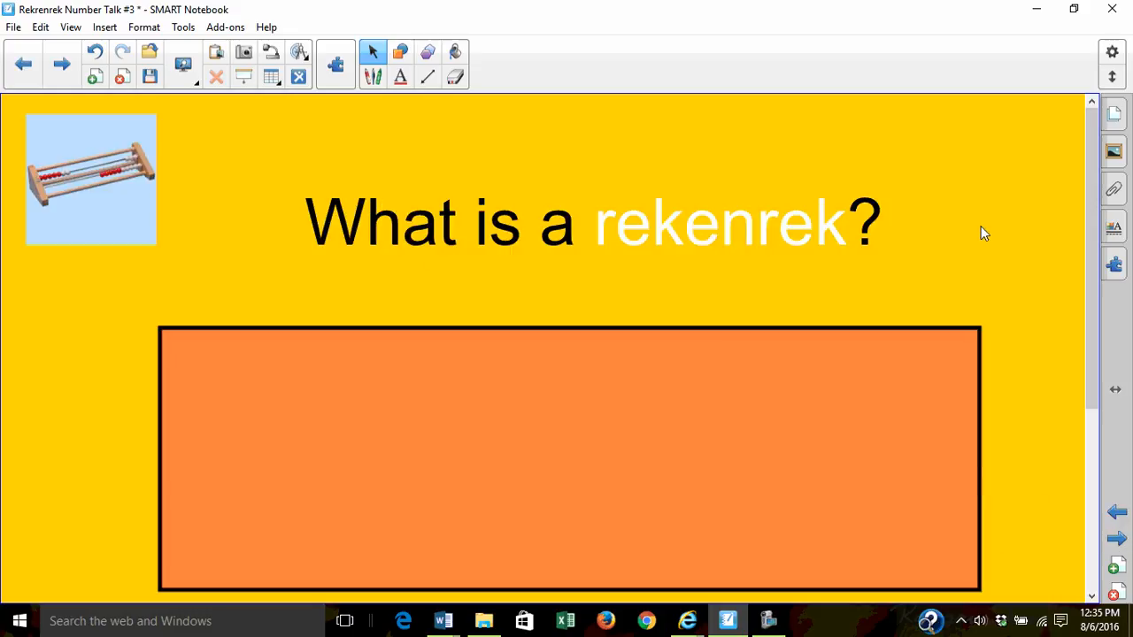
{"action": "left_click", "coordinate": [567, 460]}
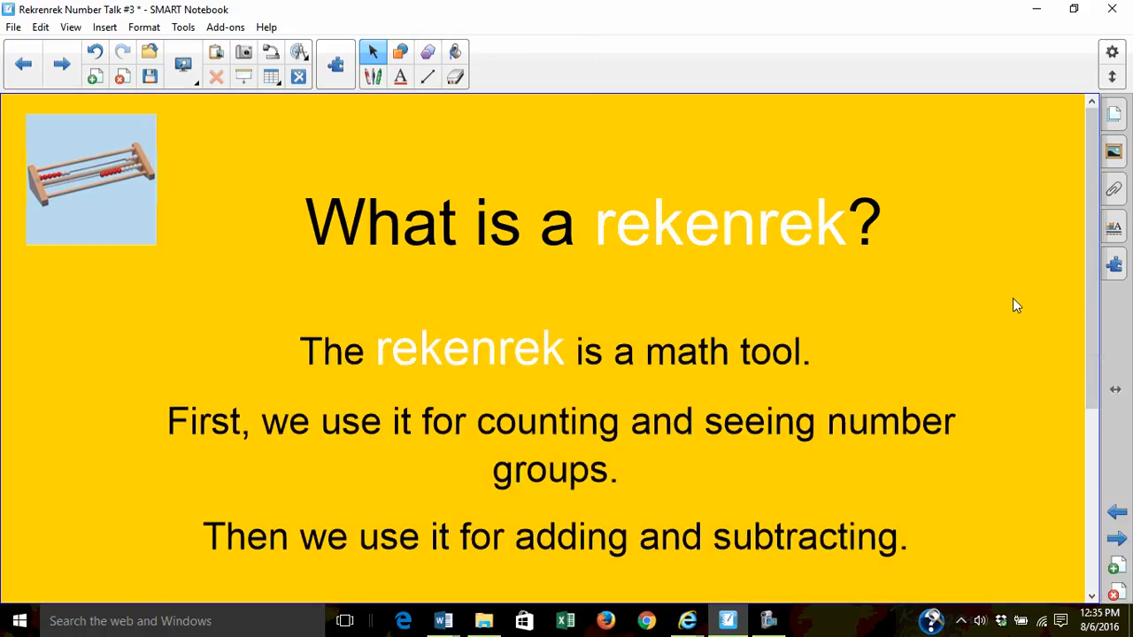
{"action": "mouse_move", "coordinate": [1030, 277]}
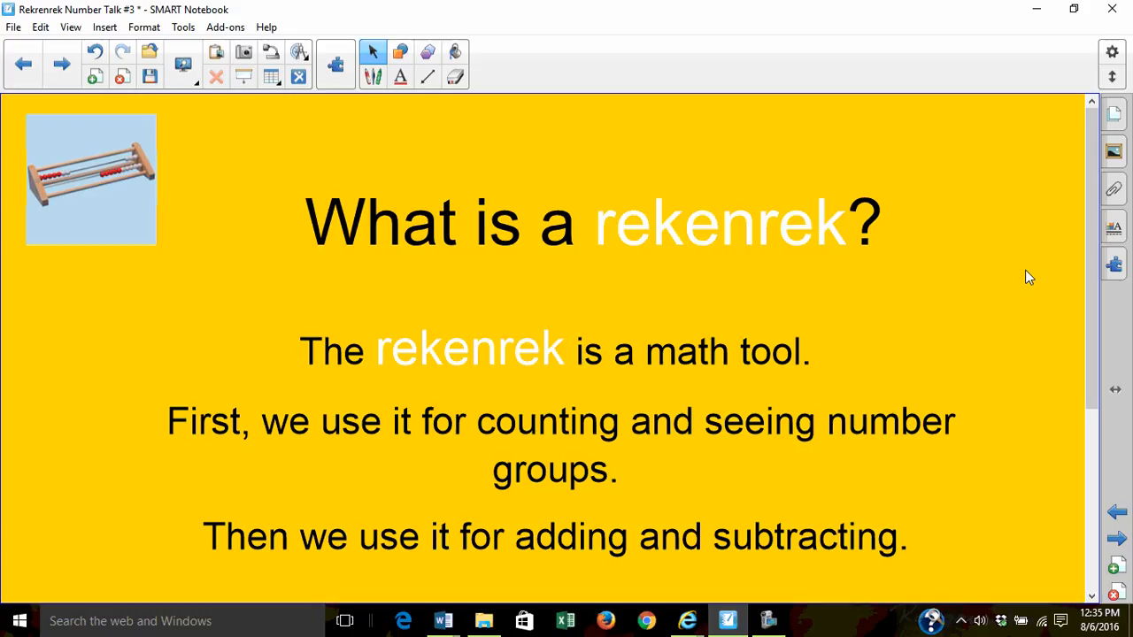
Go to Math Vocabulary and drag the orange box down to reveal the Subitize definition.
{"action": "left_click", "coordinate": [61, 63]}
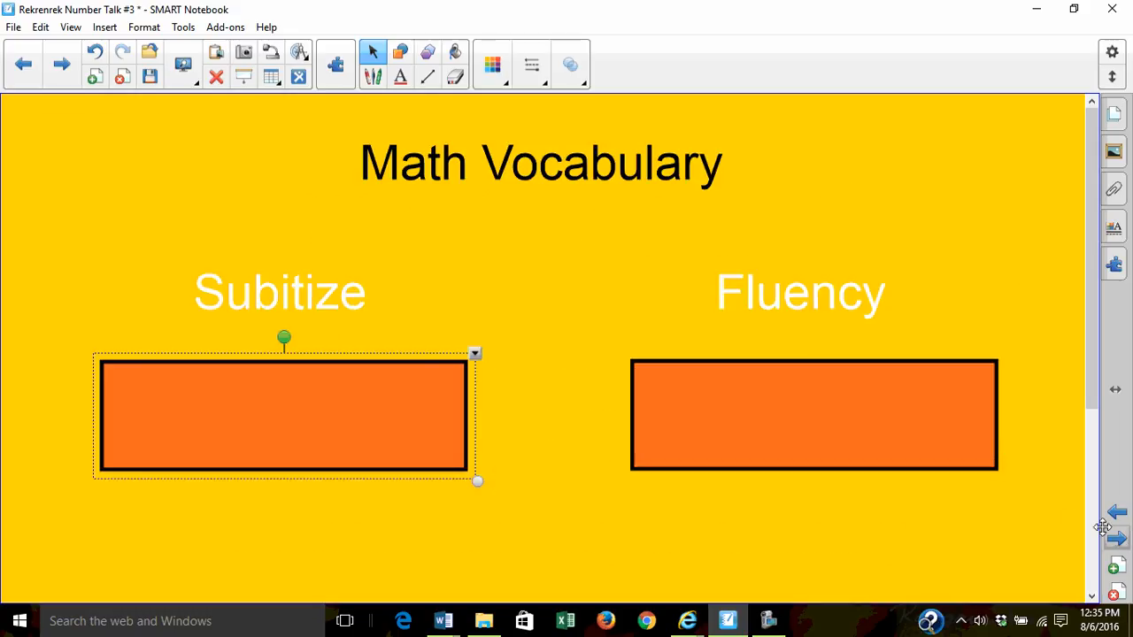
{"action": "mouse_move", "coordinate": [655, 272]}
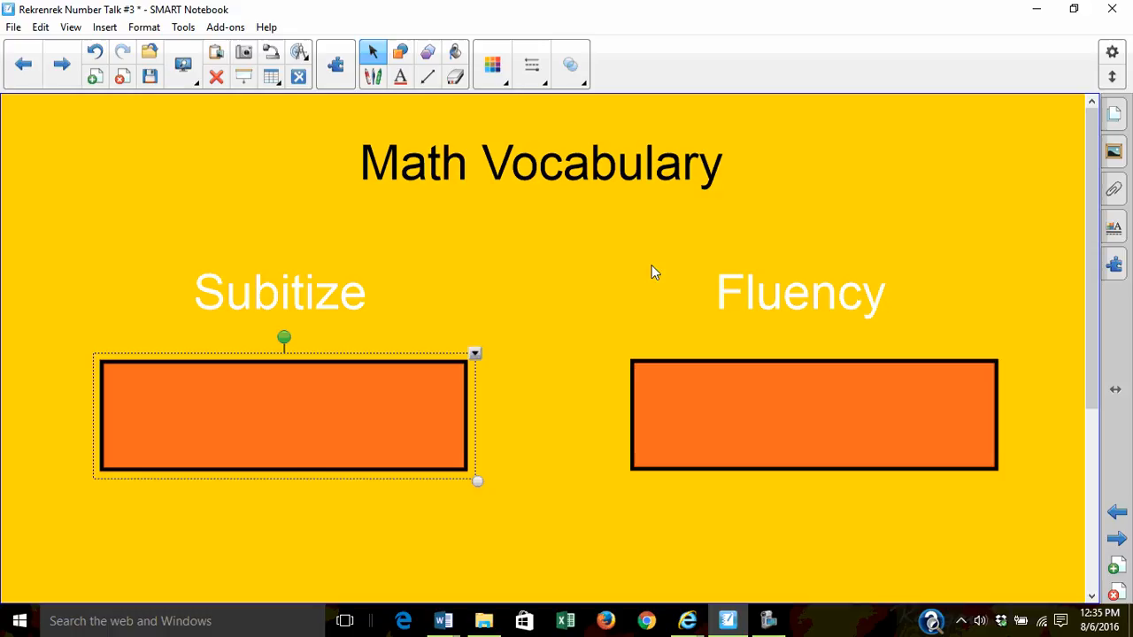
{"action": "mouse_move", "coordinate": [418, 318]}
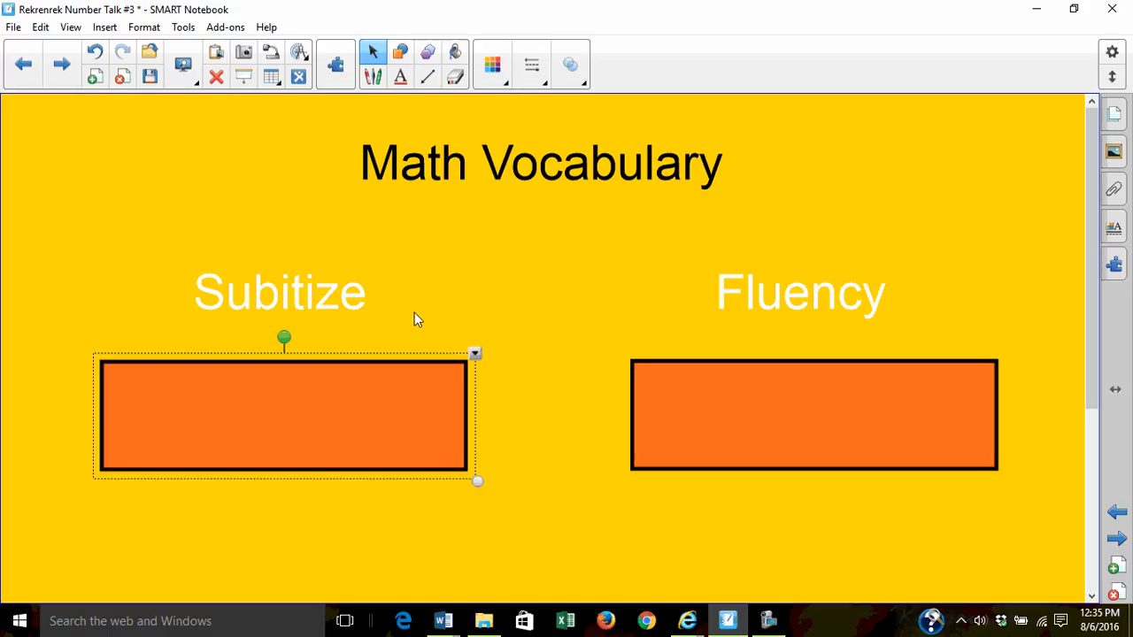
{"action": "mouse_move", "coordinate": [409, 367]}
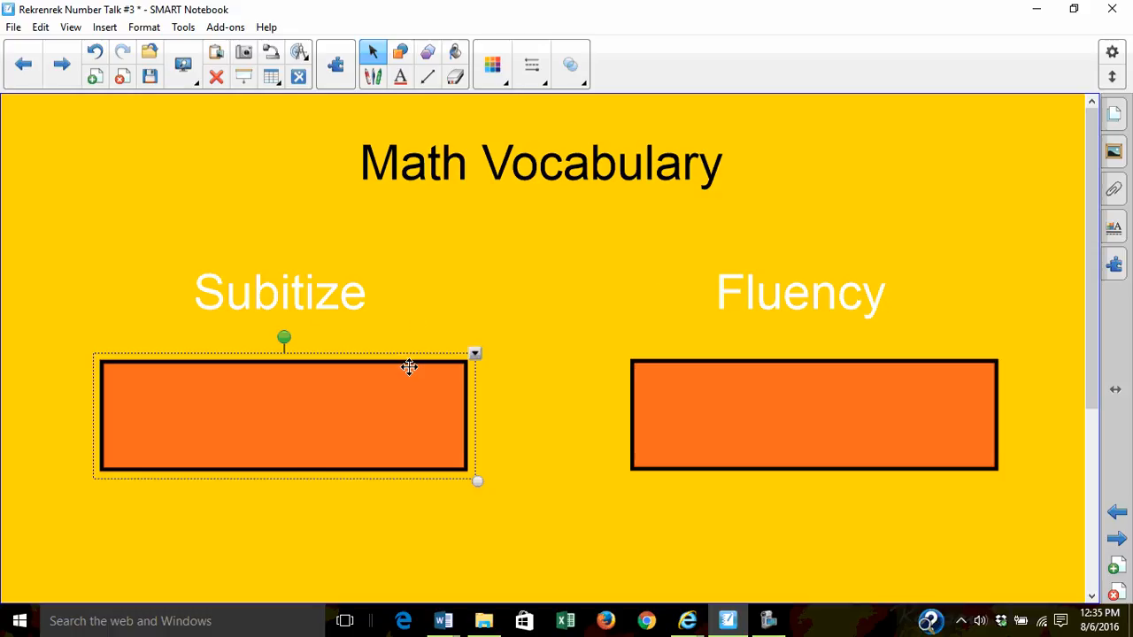
{"action": "left_click_drag", "start_coordinate": [283, 414], "coordinate": [277, 551]}
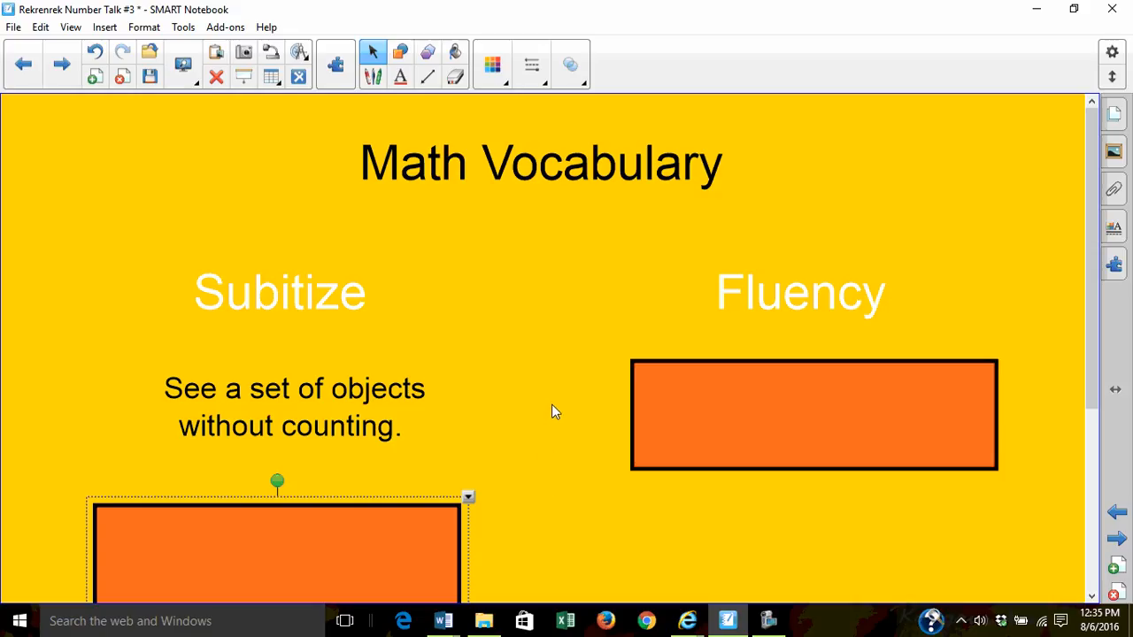
{"action": "mouse_move", "coordinate": [566, 375]}
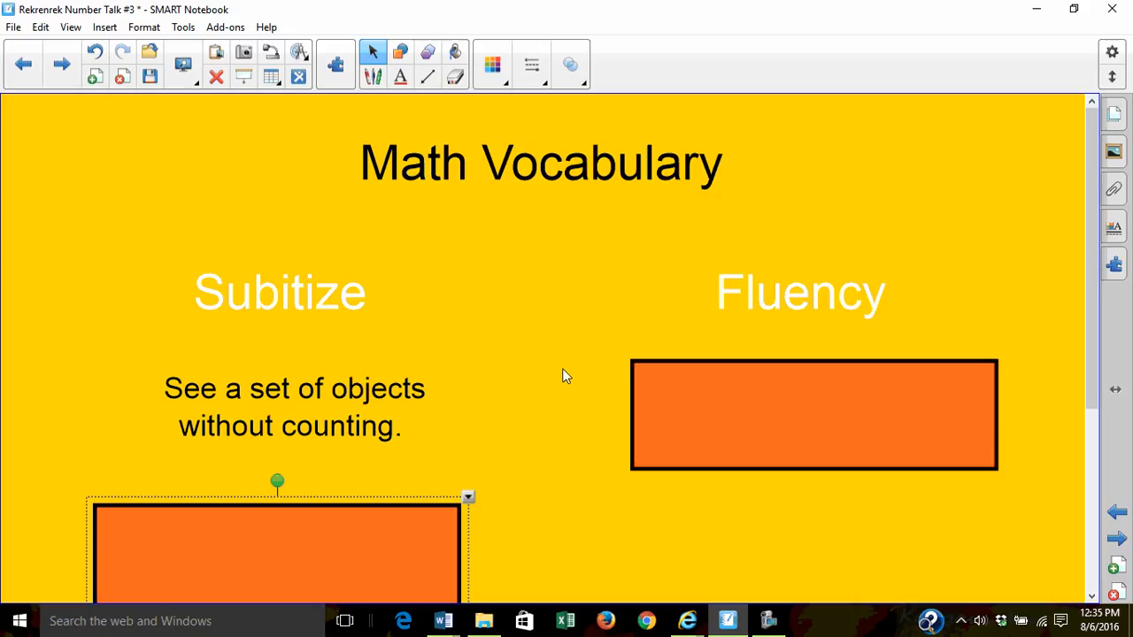
{"action": "mouse_move", "coordinate": [561, 381]}
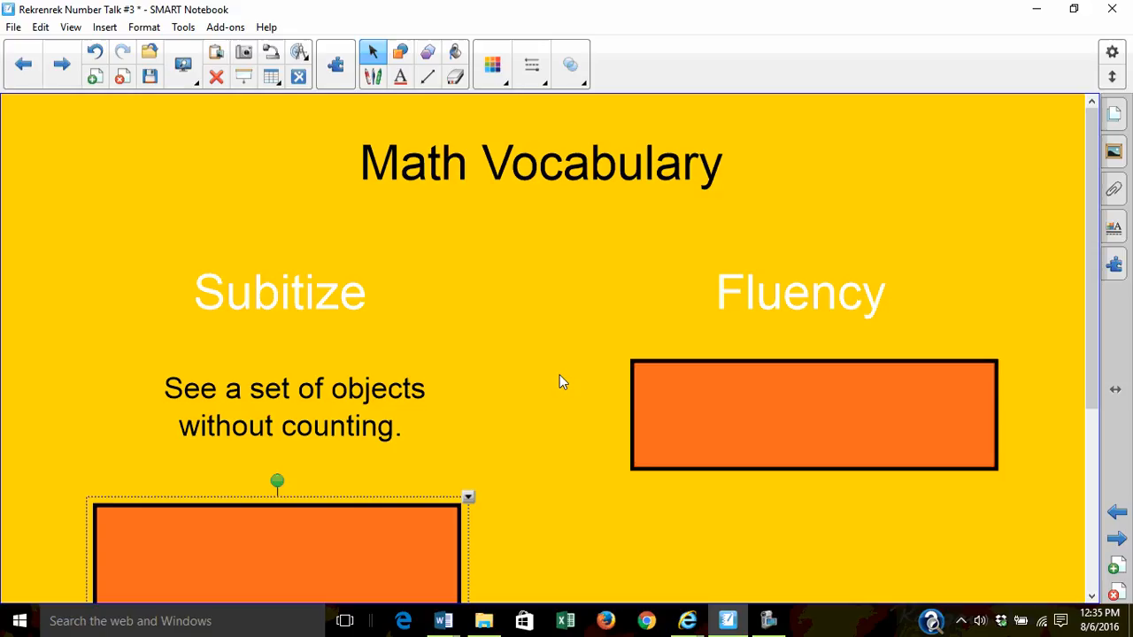
{"action": "mouse_move", "coordinate": [924, 280]}
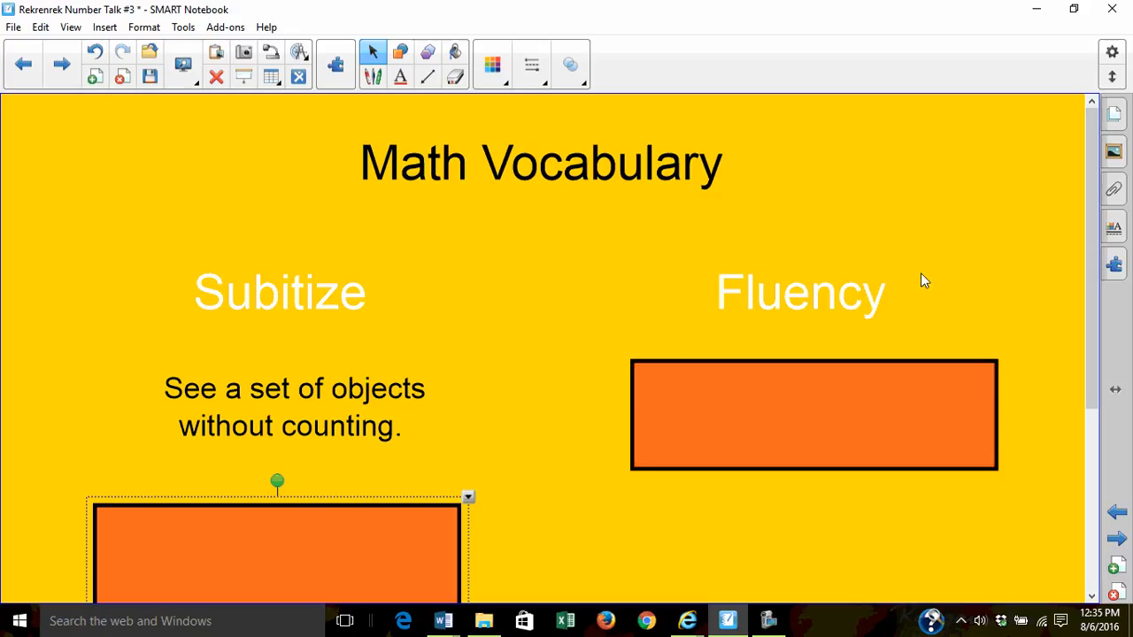
{"action": "mouse_move", "coordinate": [883, 423]}
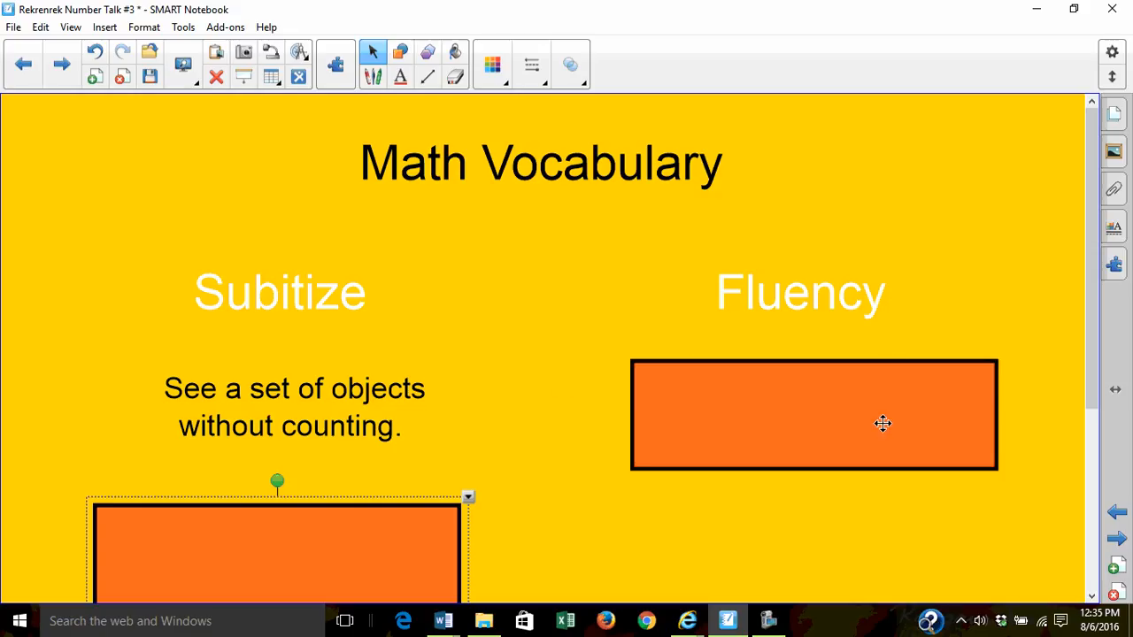
{"action": "mouse_move", "coordinate": [860, 454]}
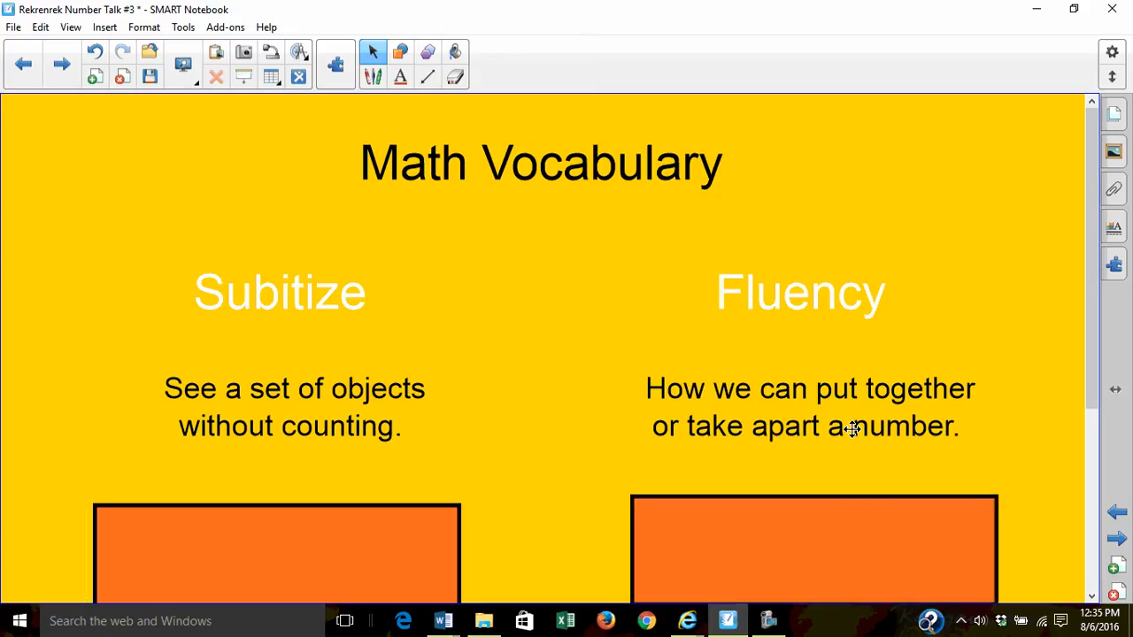
{"action": "mouse_move", "coordinate": [986, 422]}
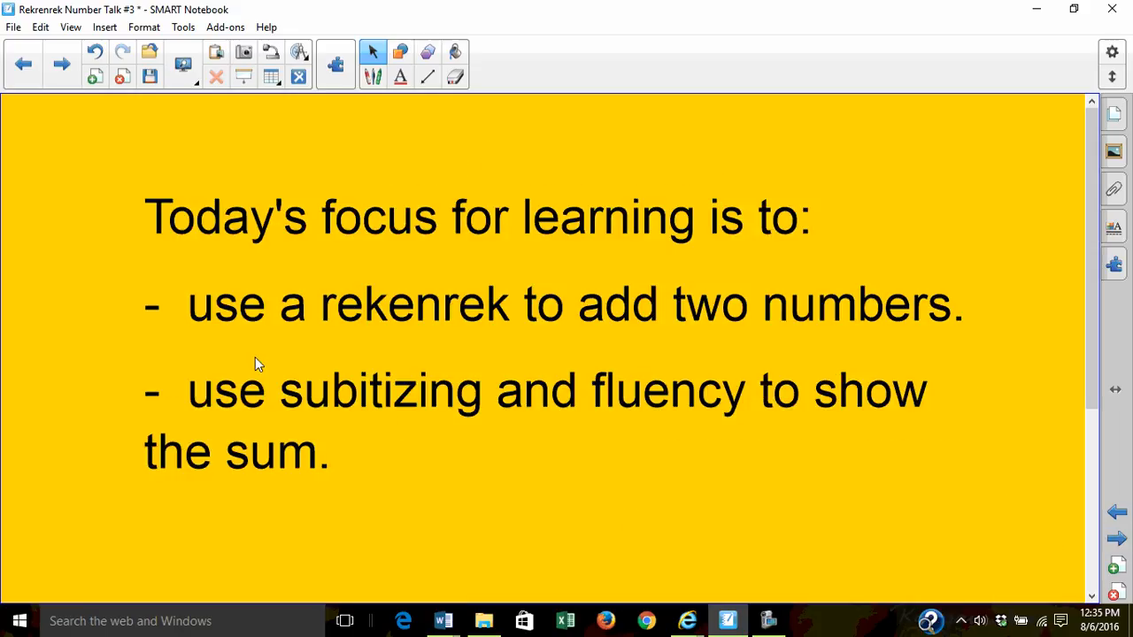
{"action": "mouse_move", "coordinate": [275, 359]}
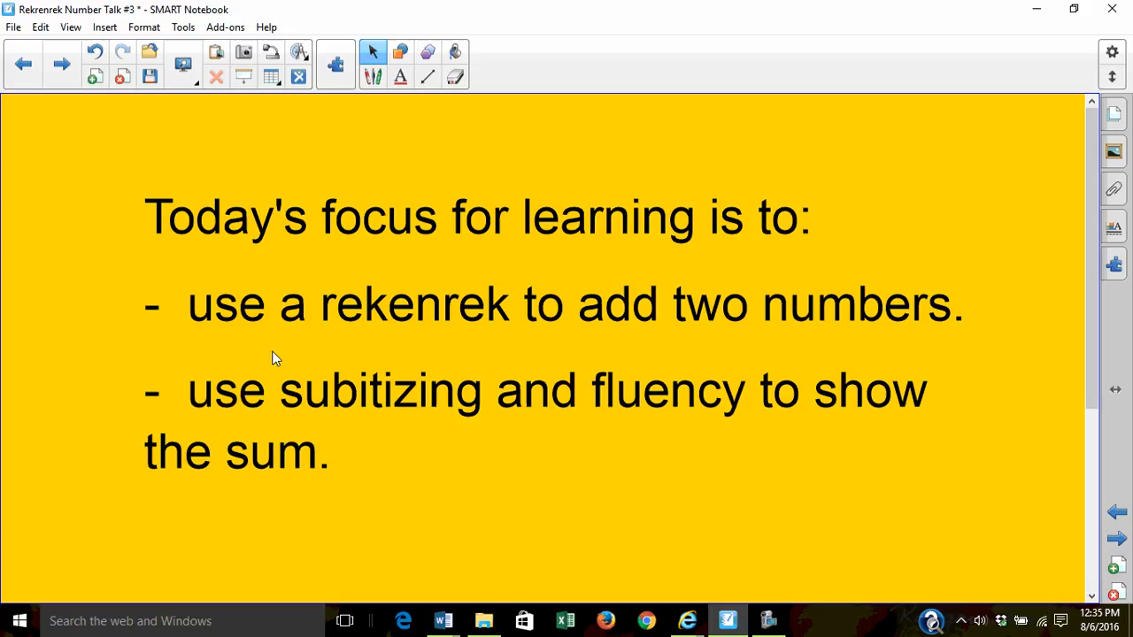
{"action": "mouse_move", "coordinate": [950, 243]}
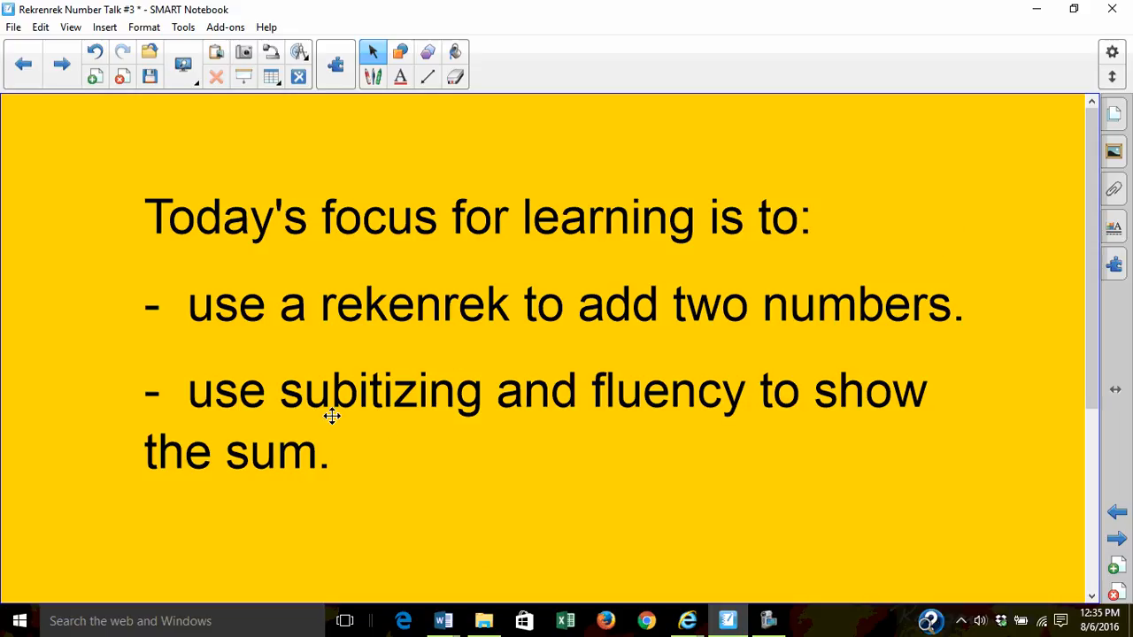
{"action": "mouse_move", "coordinate": [62, 603]}
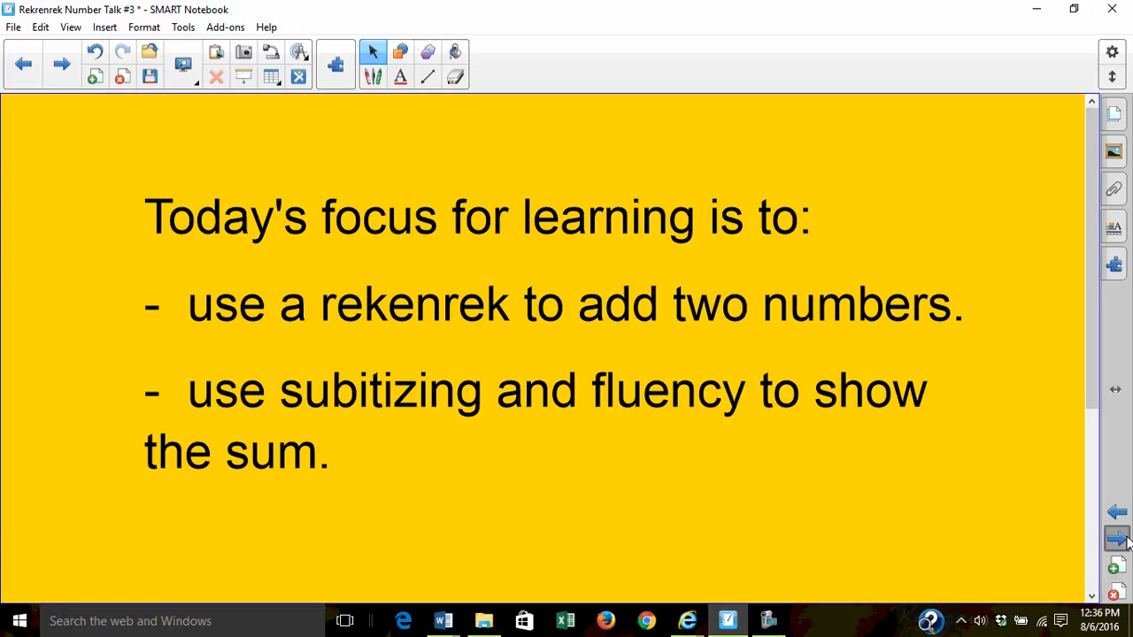
Advance past the learning-focus slide to the two-row rekenrek picture.
{"action": "left_click", "coordinate": [61, 63]}
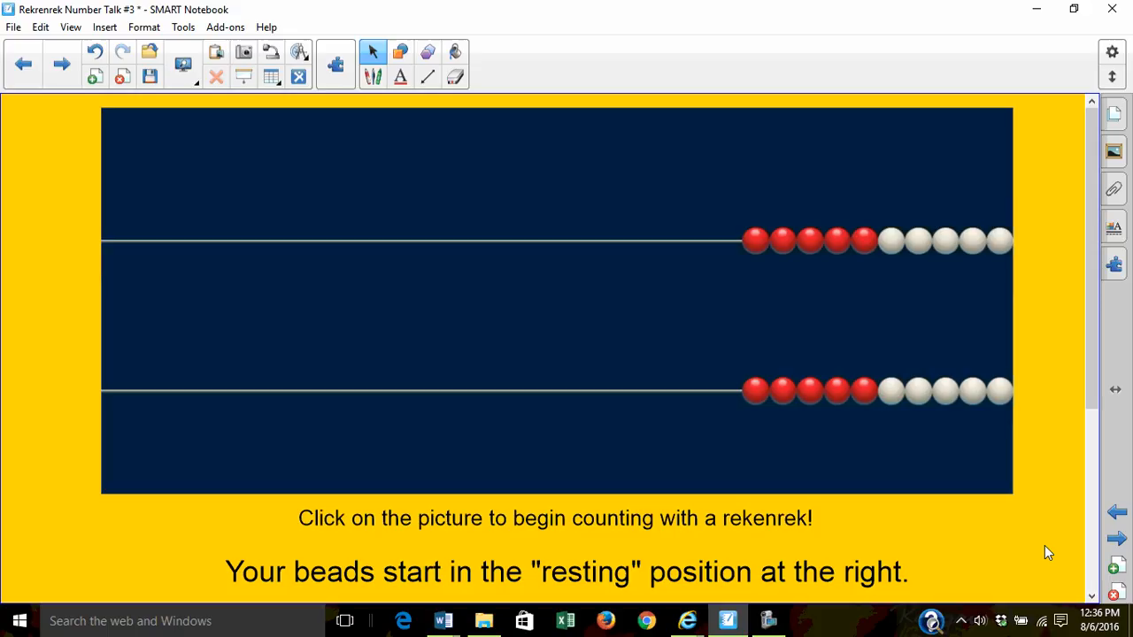
{"action": "mouse_move", "coordinate": [1004, 571]}
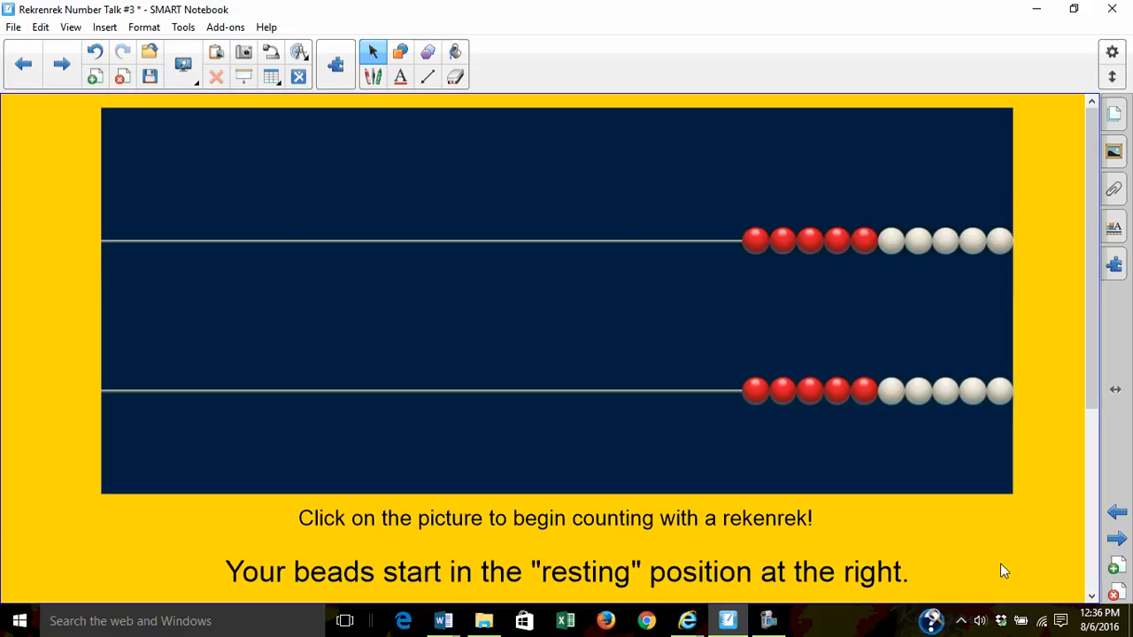
{"action": "mouse_move", "coordinate": [972, 553]}
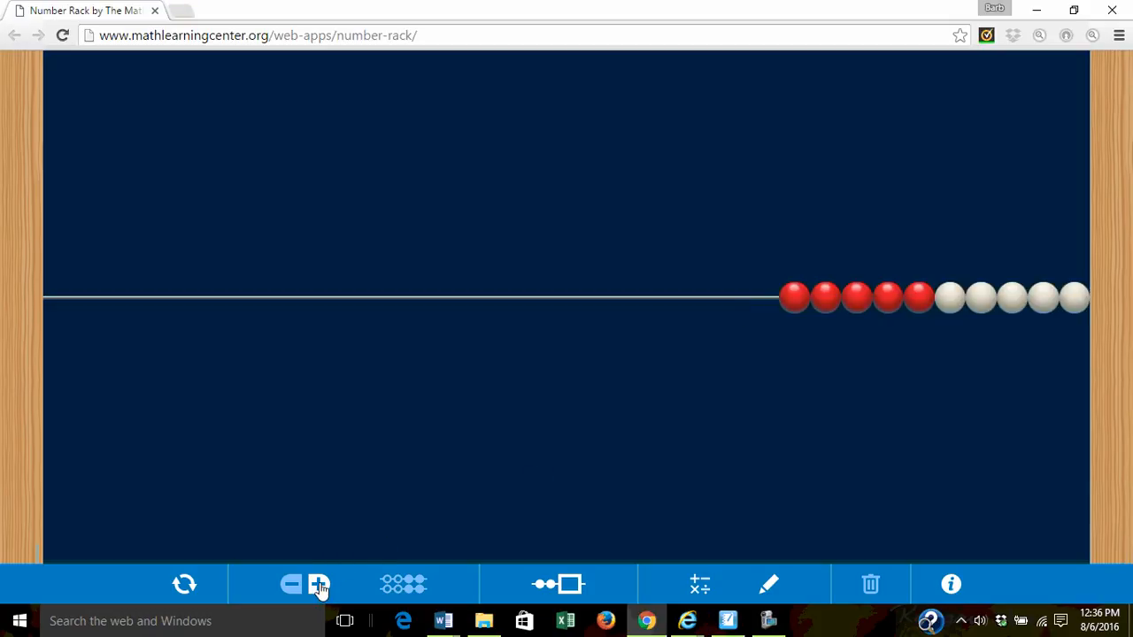
{"action": "left_click", "coordinate": [317, 584]}
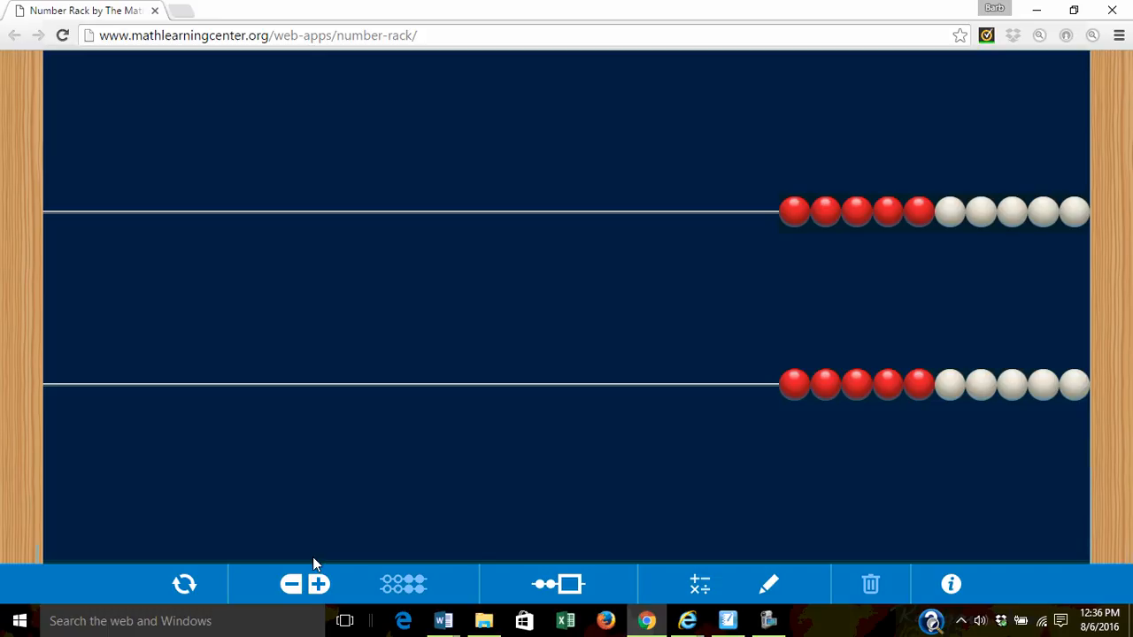
{"action": "mouse_move", "coordinate": [398, 369]}
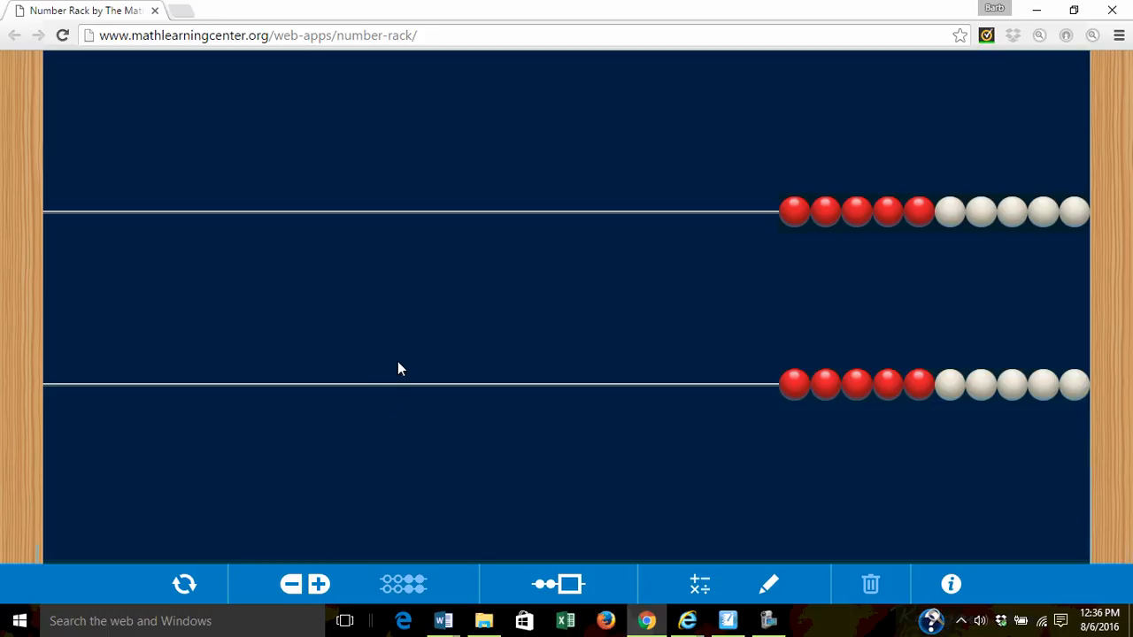
{"action": "mouse_move", "coordinate": [739, 263]}
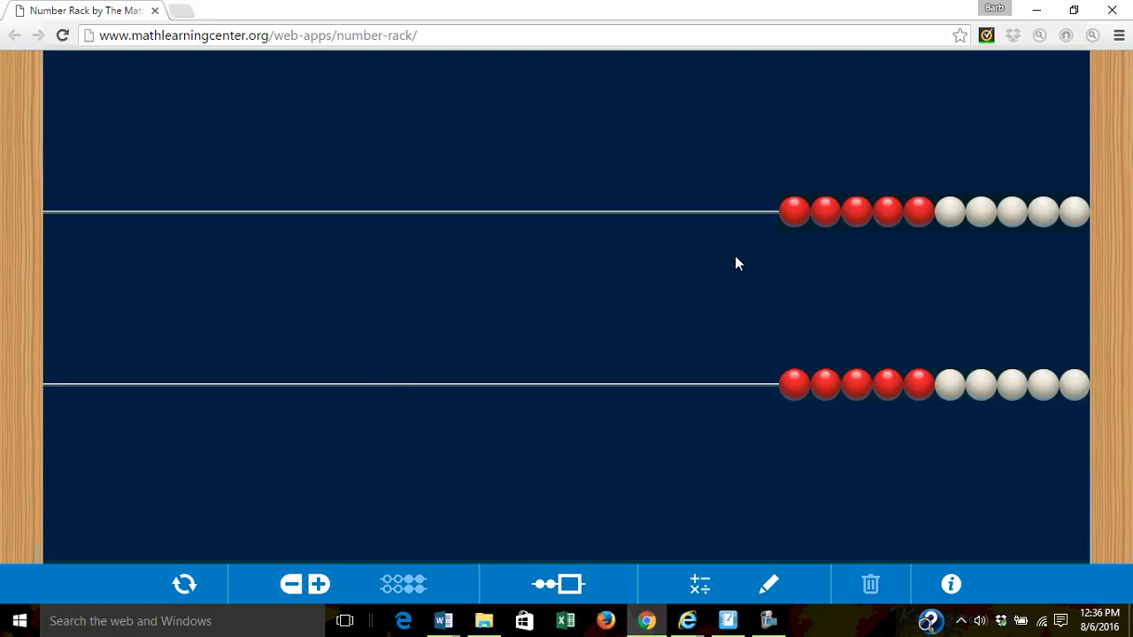
{"action": "mouse_move", "coordinate": [883, 246]}
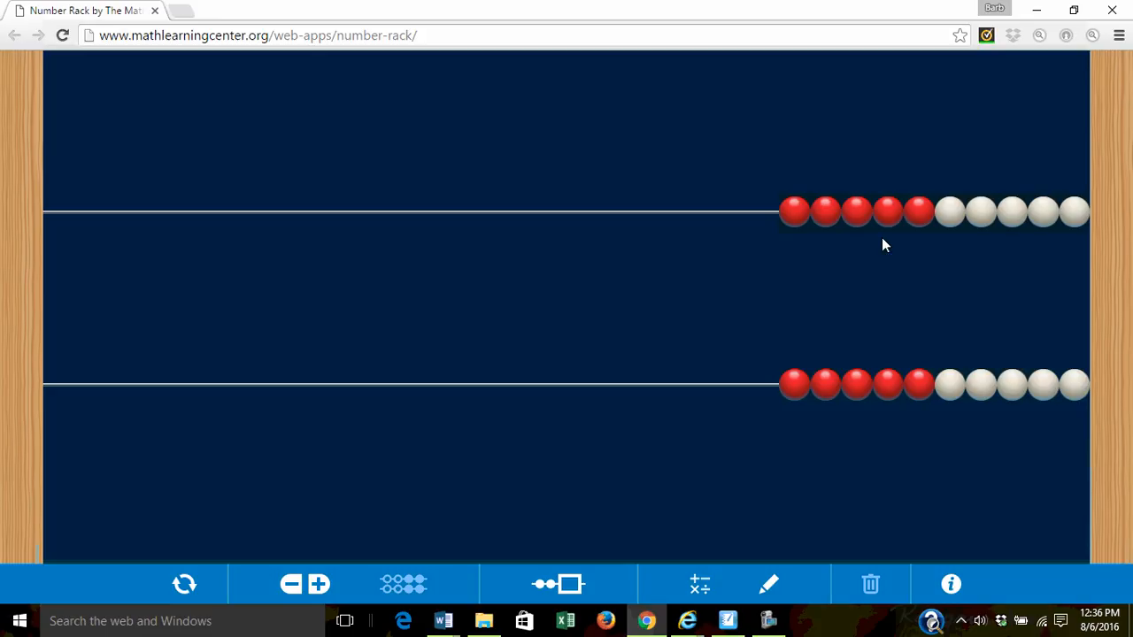
{"action": "mouse_move", "coordinate": [929, 248]}
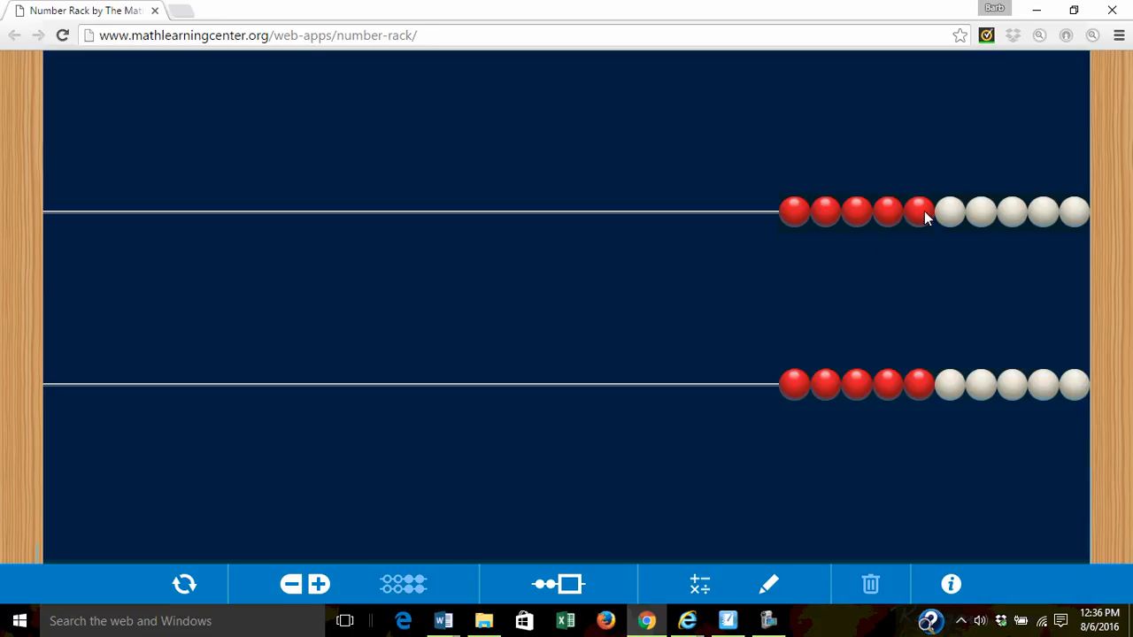
Slide five top-row beads and one bottom-row bead left to model 5+1.
{"action": "left_click_drag", "start_coordinate": [919, 211], "coordinate": [598, 210]}
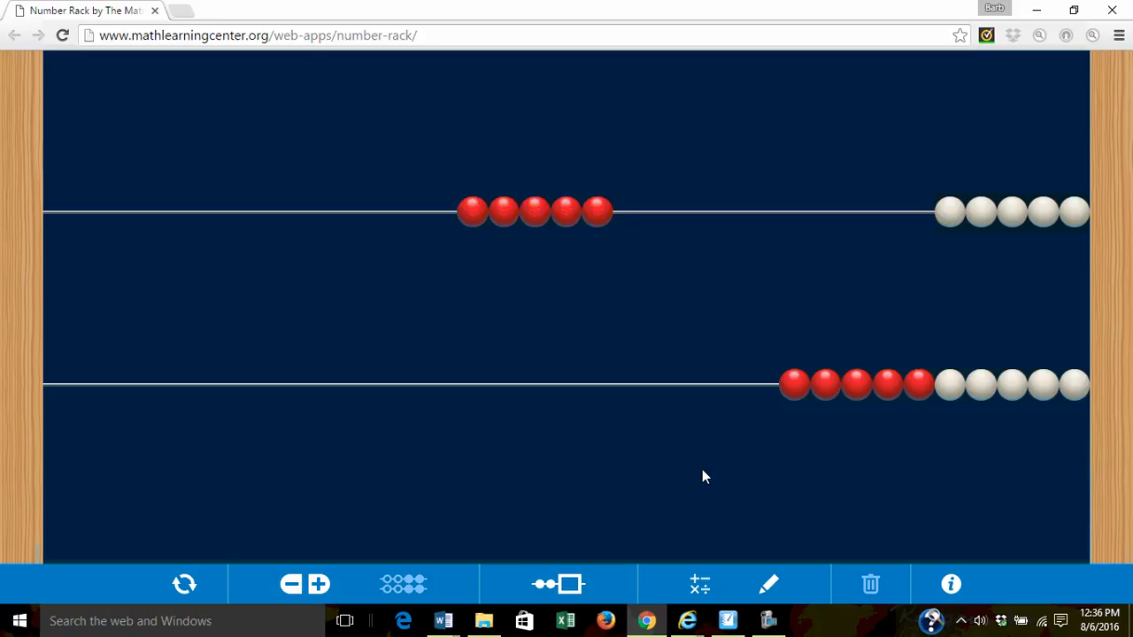
{"action": "left_click_drag", "start_coordinate": [792, 385], "coordinate": [708, 384]}
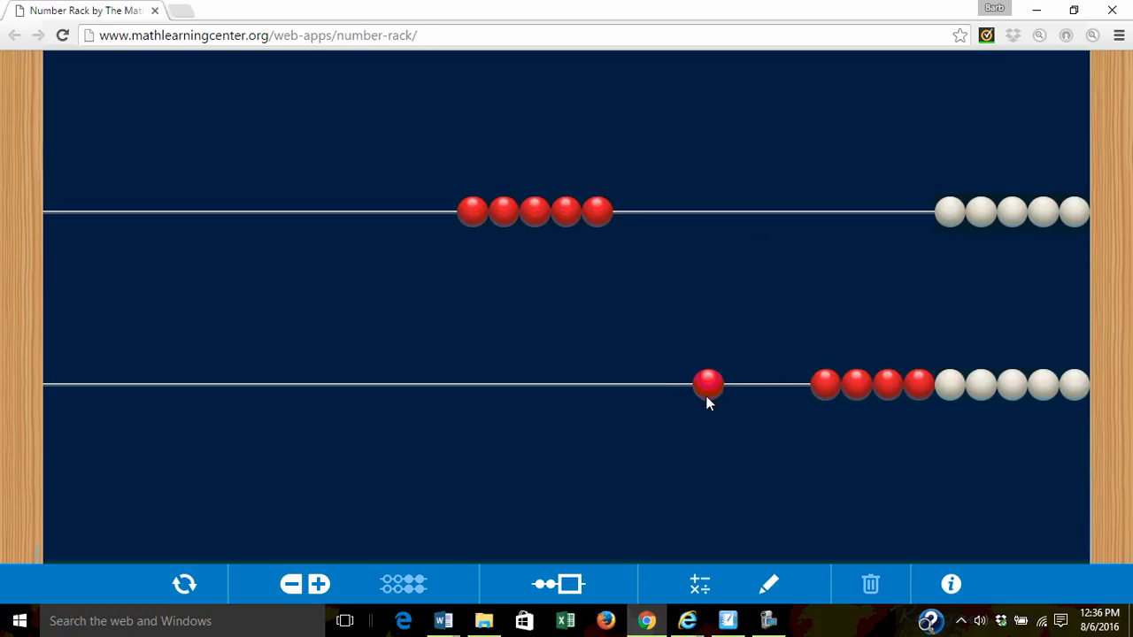
{"action": "left_click_drag", "start_coordinate": [708, 385], "coordinate": [506, 385]}
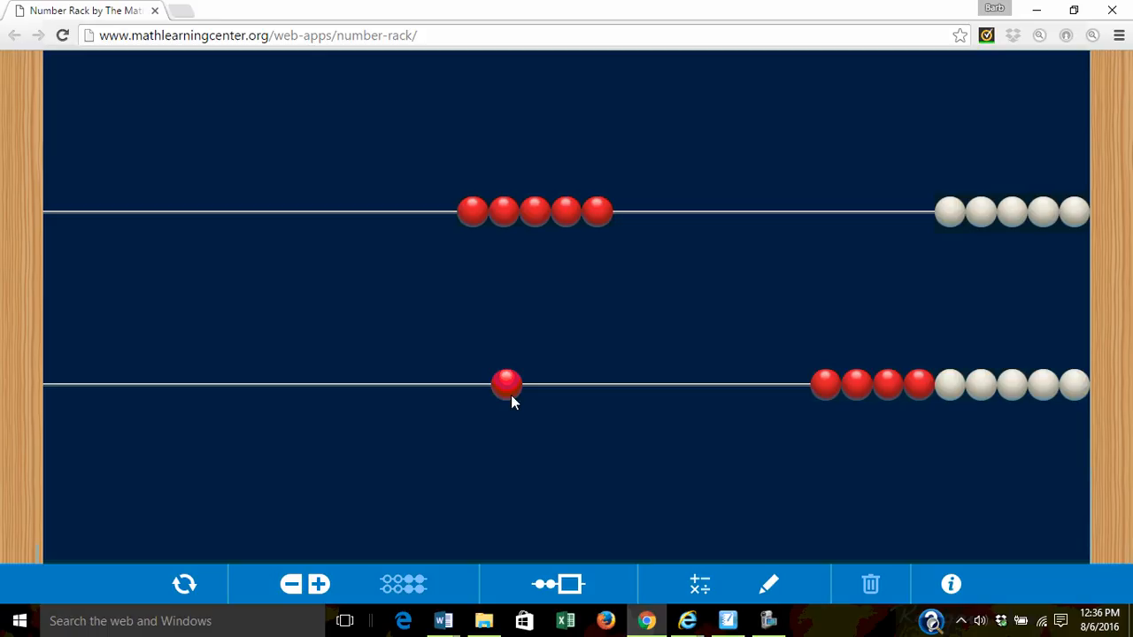
{"action": "mouse_move", "coordinate": [409, 451]}
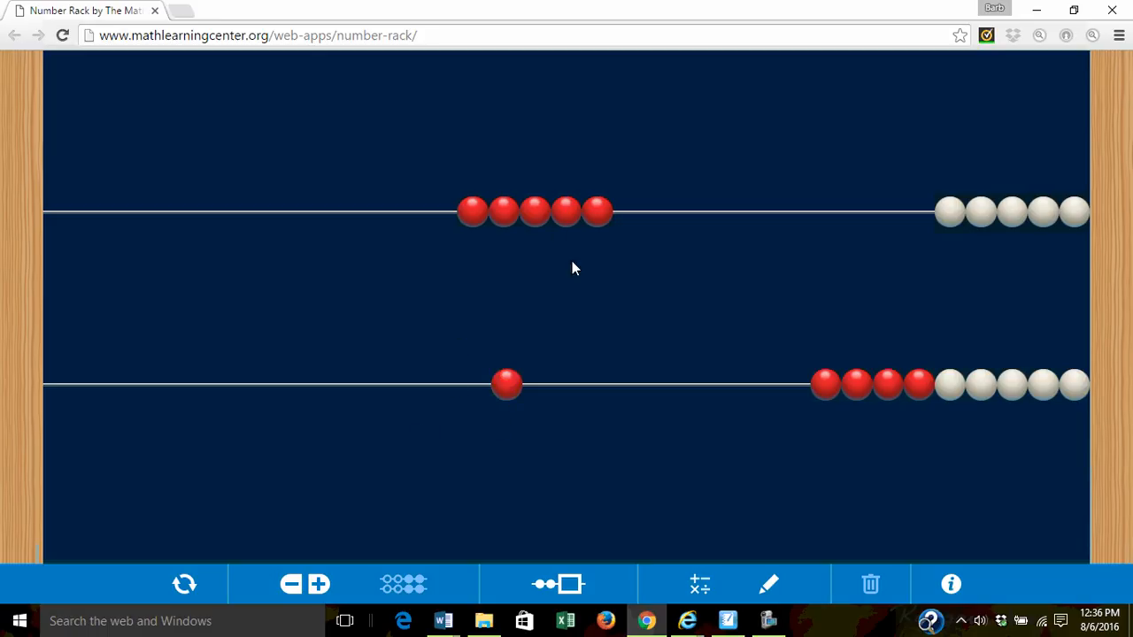
{"action": "mouse_move", "coordinate": [476, 238]}
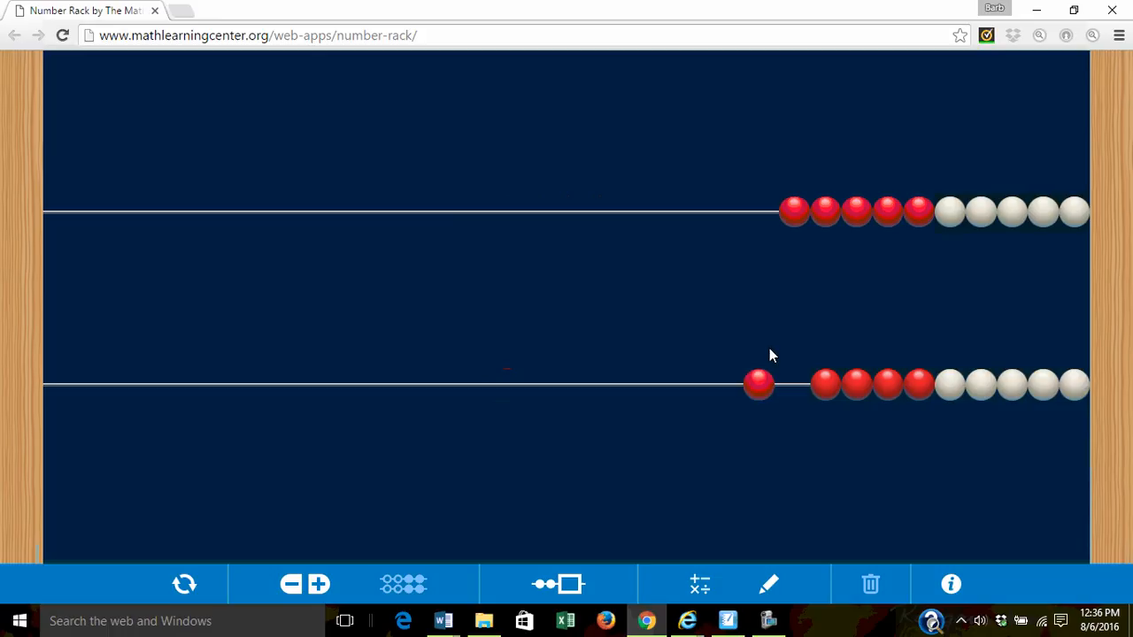
Return the lone bottom bead, then slide four bottom-row beads left for 8+4.
{"action": "left_click_drag", "start_coordinate": [759, 384], "coordinate": [806, 385]}
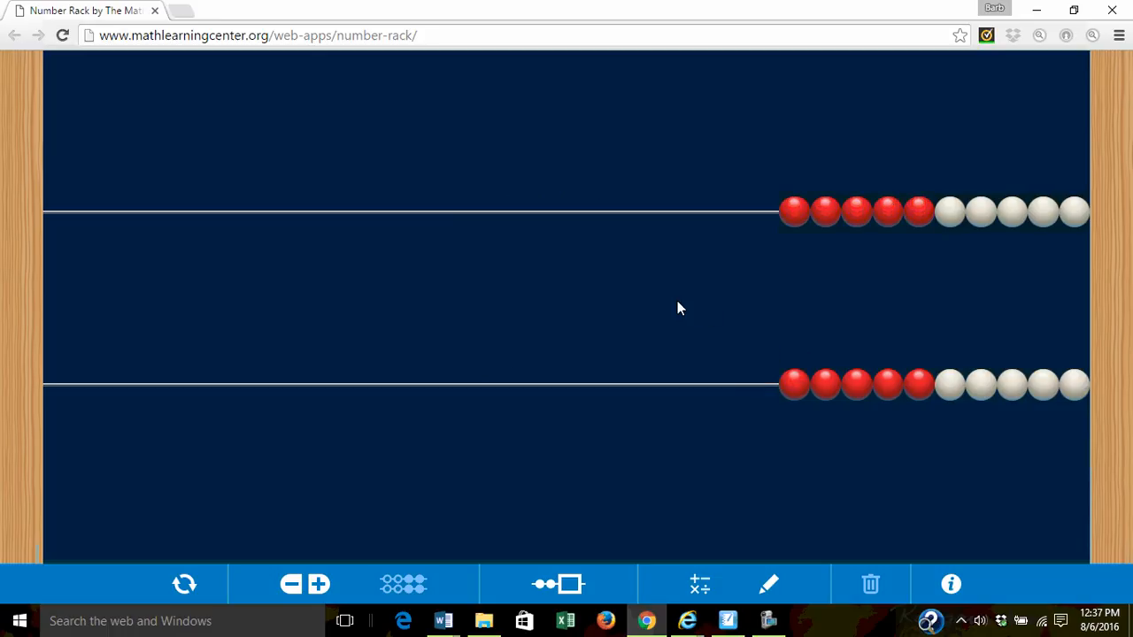
{"action": "mouse_move", "coordinate": [779, 266]}
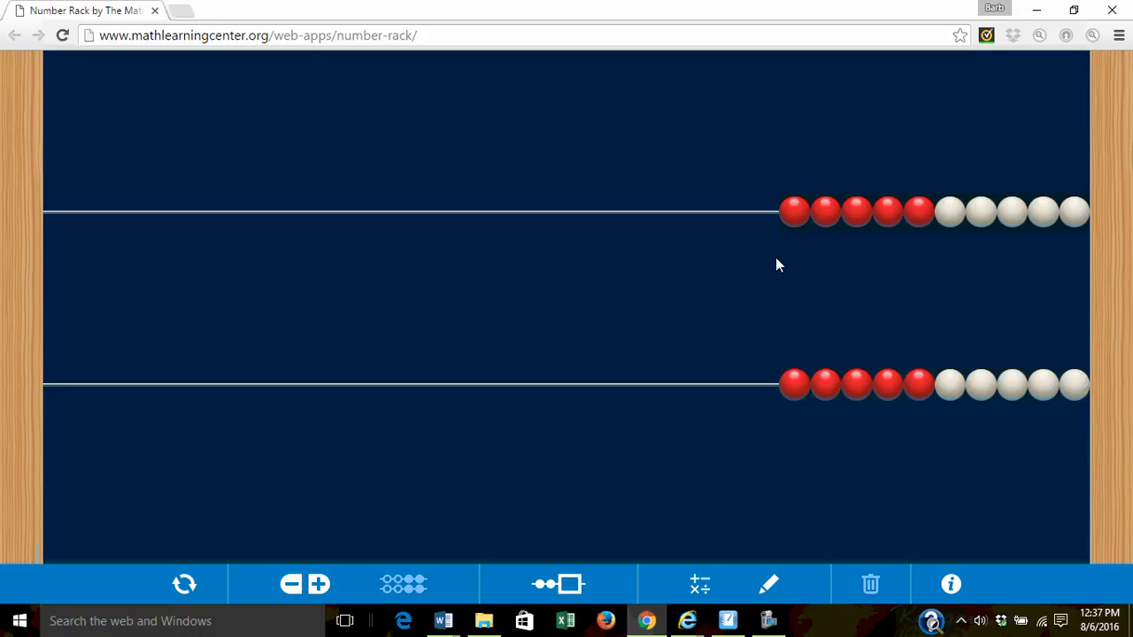
{"action": "mouse_move", "coordinate": [830, 266]}
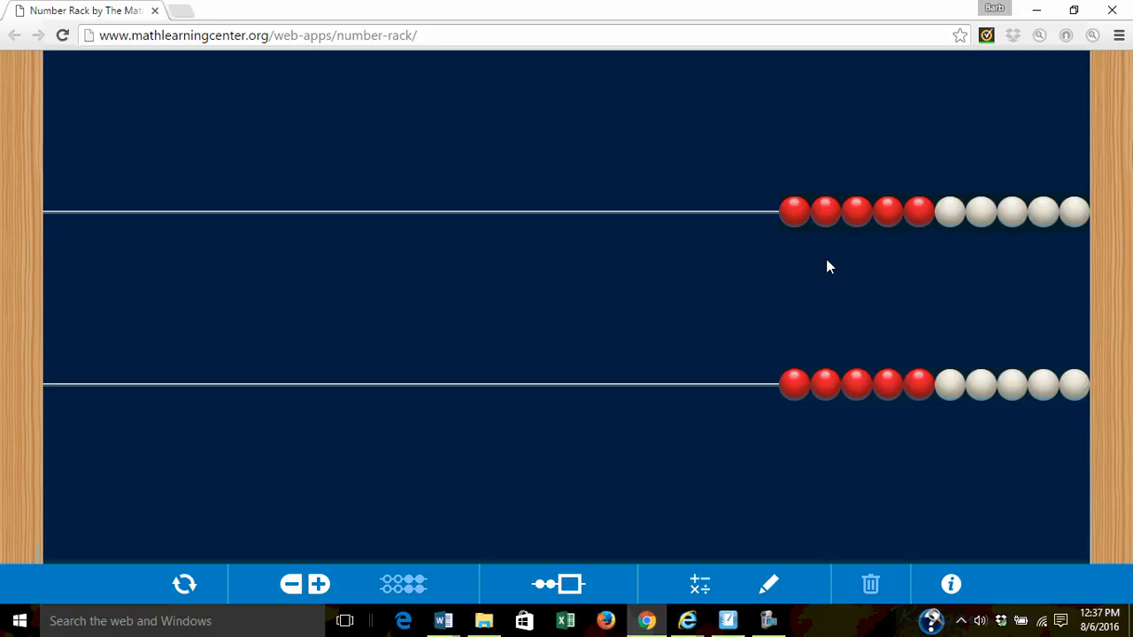
{"action": "mouse_move", "coordinate": [916, 240]}
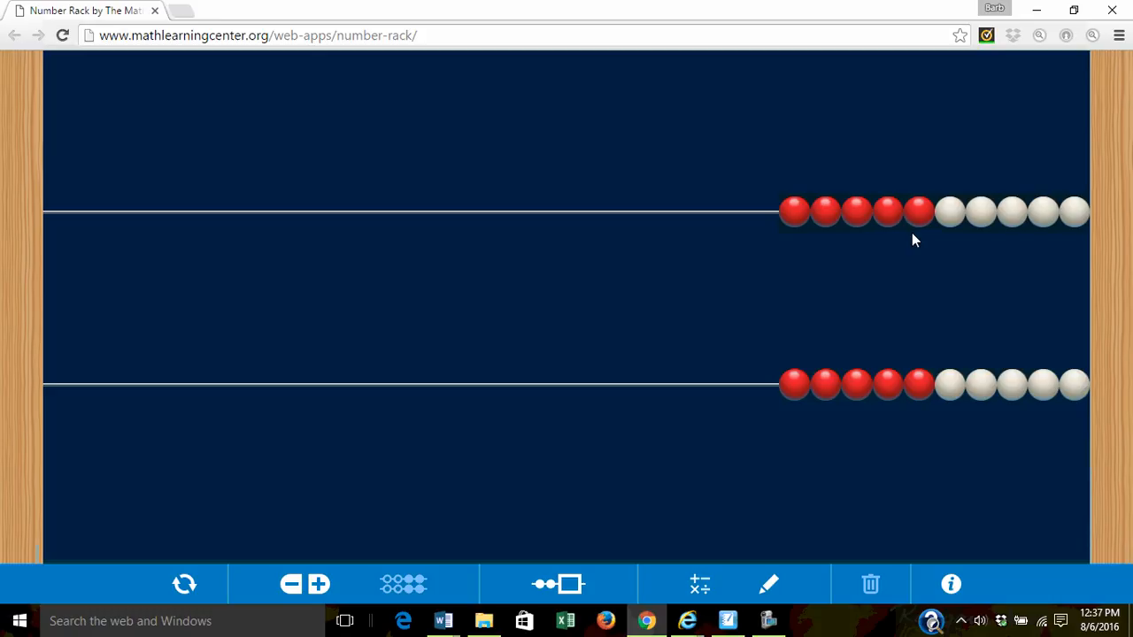
{"action": "mouse_move", "coordinate": [948, 239]}
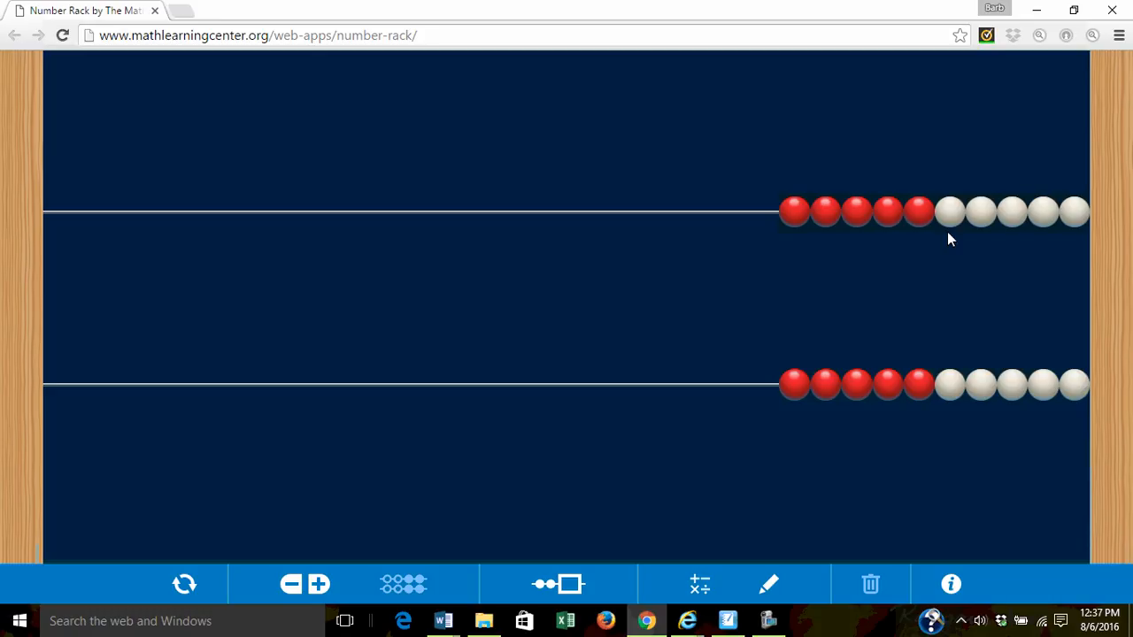
{"action": "mouse_move", "coordinate": [1013, 217]}
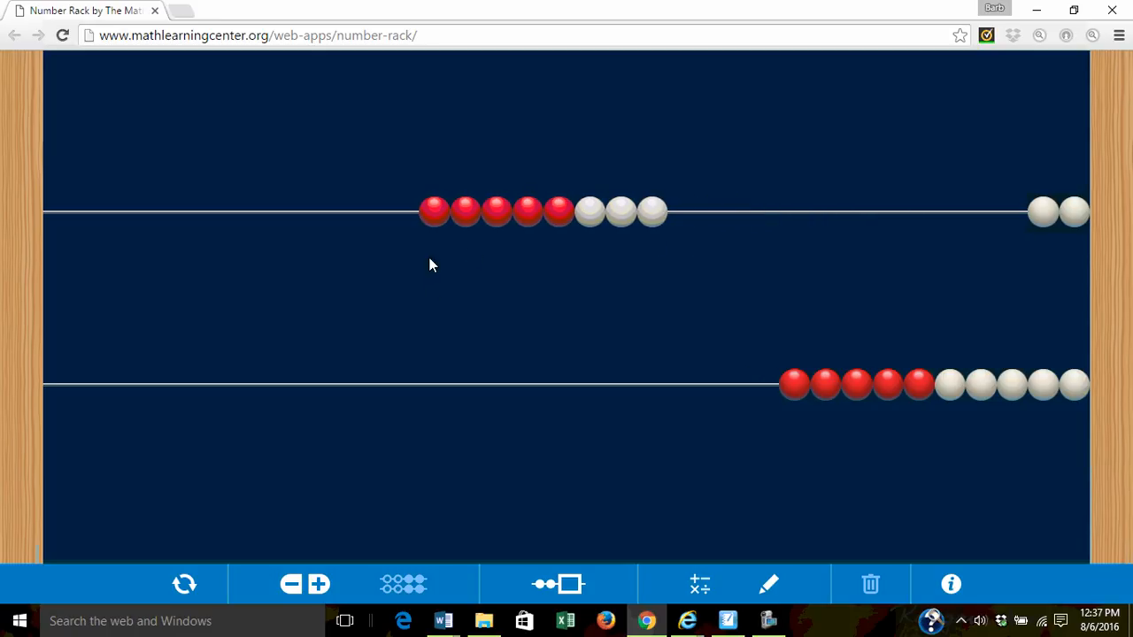
{"action": "mouse_move", "coordinate": [664, 343]}
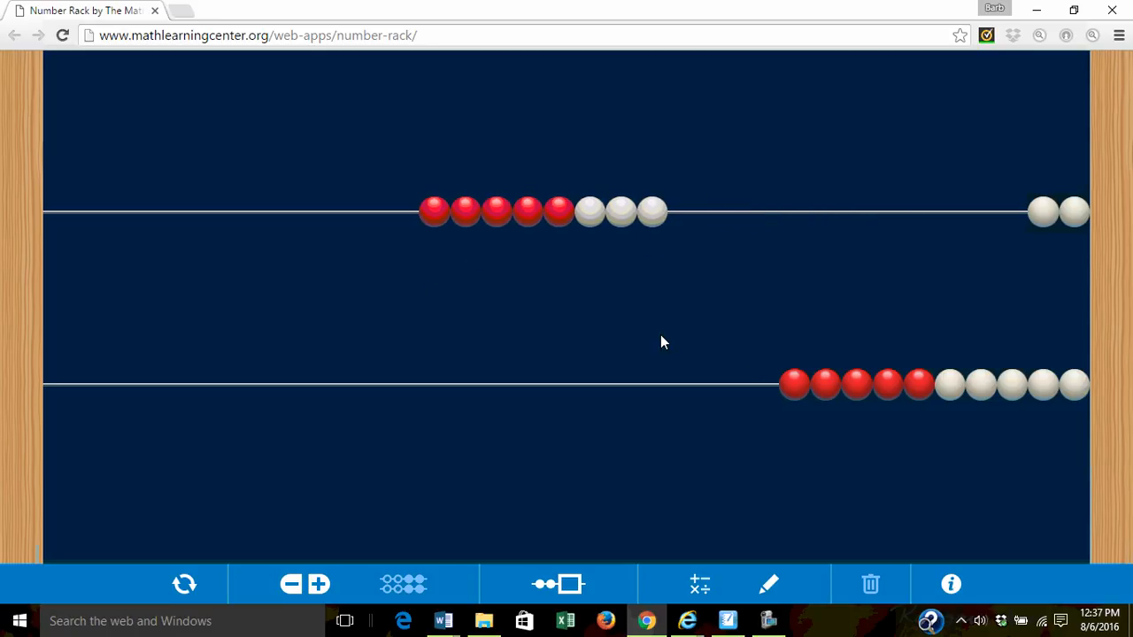
{"action": "mouse_move", "coordinate": [789, 429]}
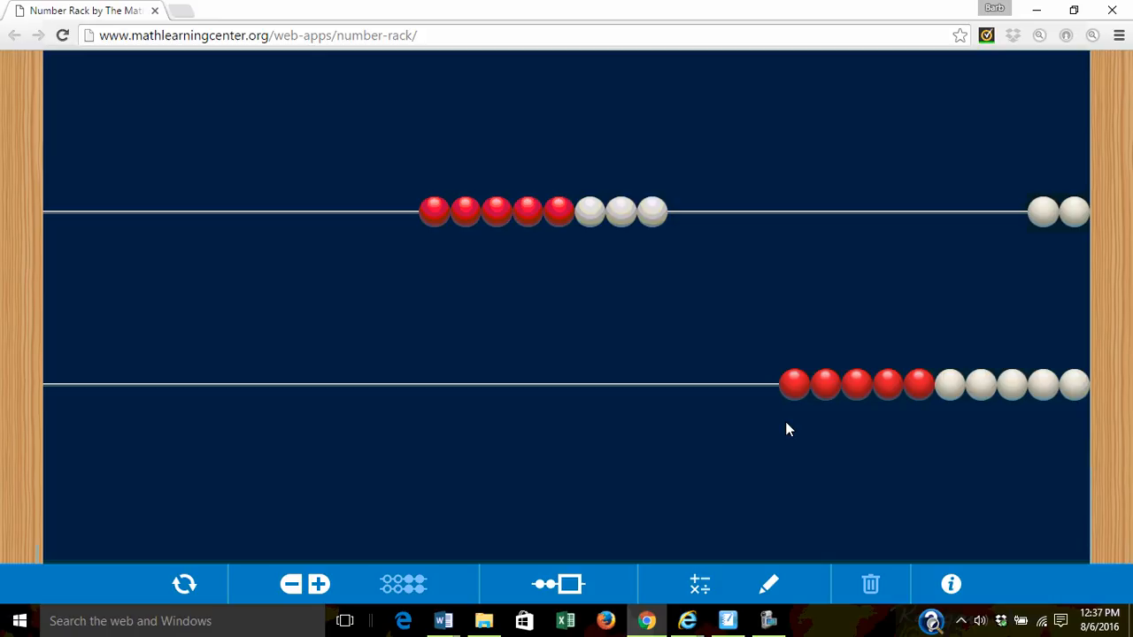
{"action": "mouse_move", "coordinate": [907, 407]}
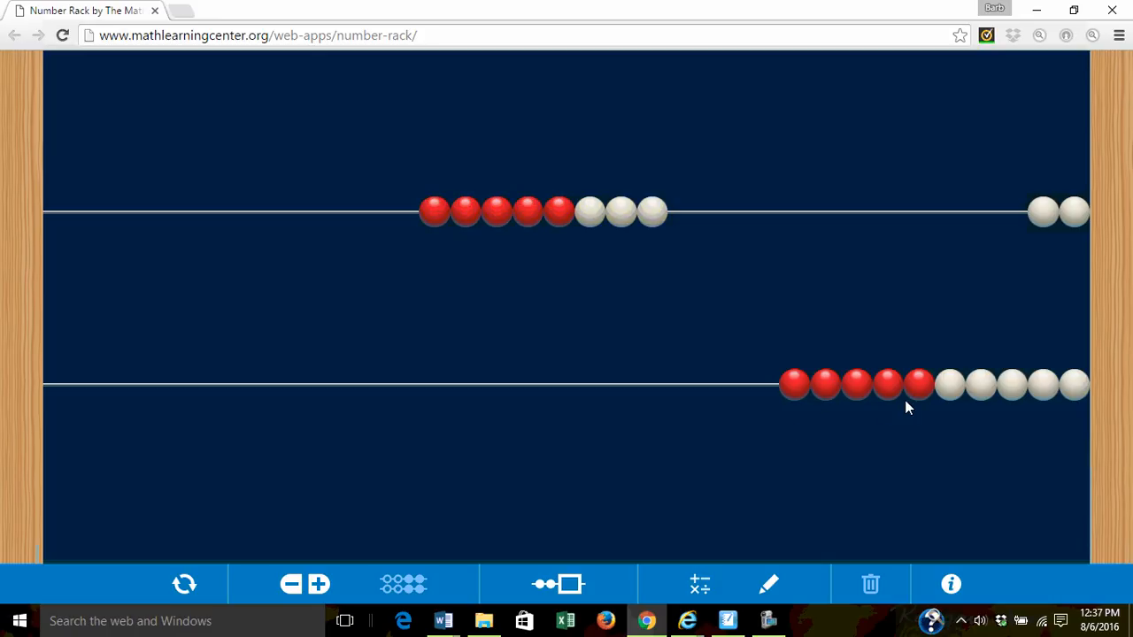
{"action": "mouse_move", "coordinate": [922, 411]}
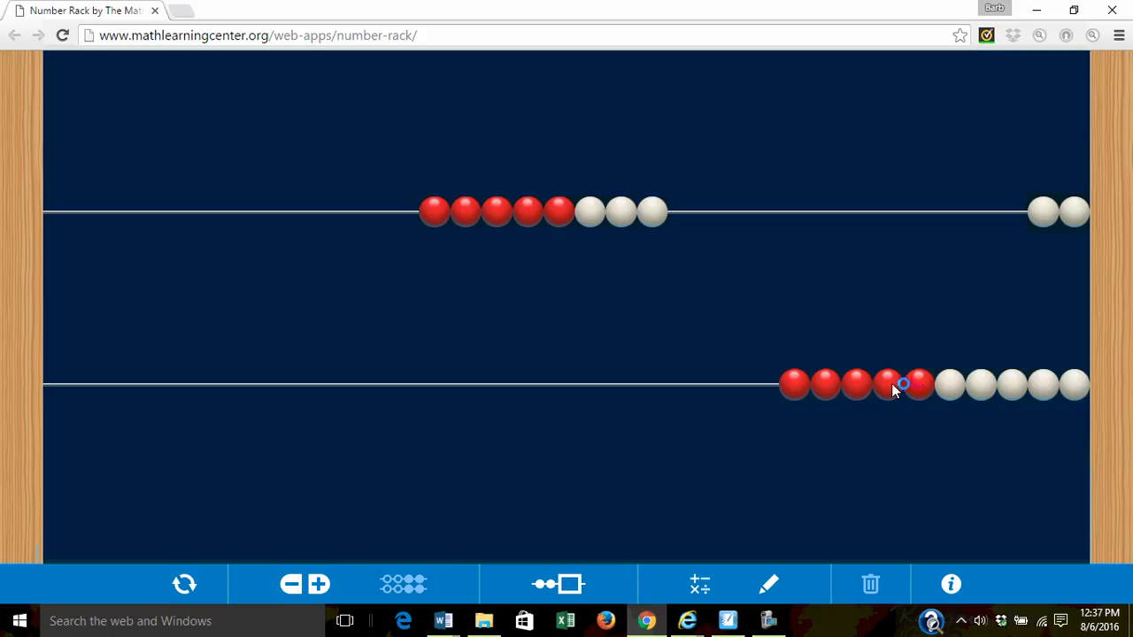
{"action": "left_click_drag", "start_coordinate": [889, 384], "coordinate": [624, 384]}
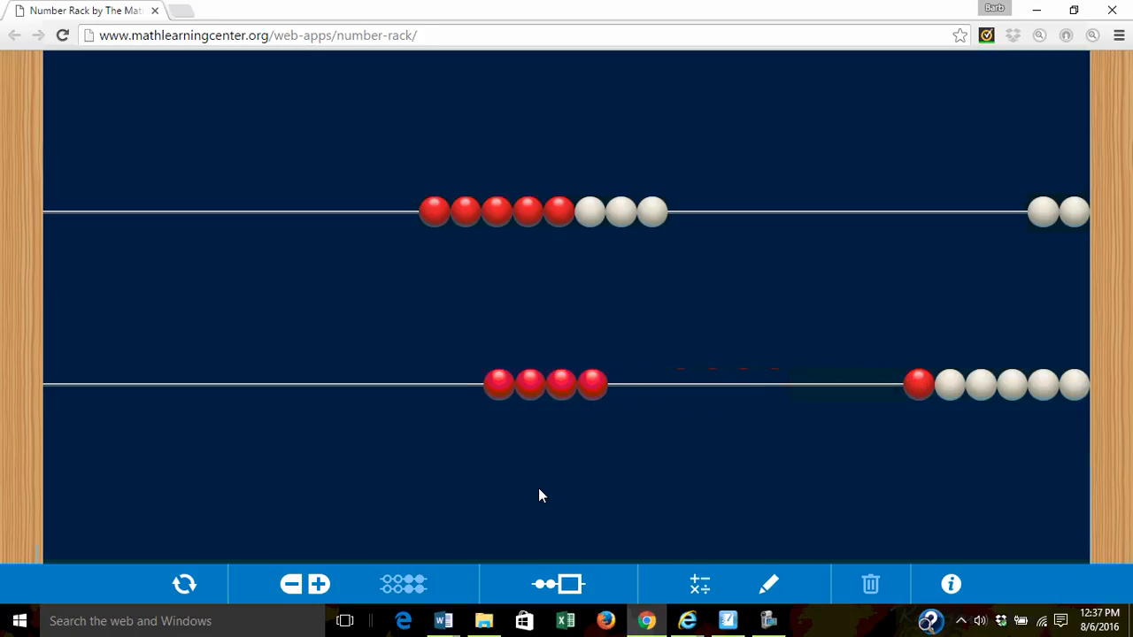
{"action": "mouse_move", "coordinate": [369, 374]}
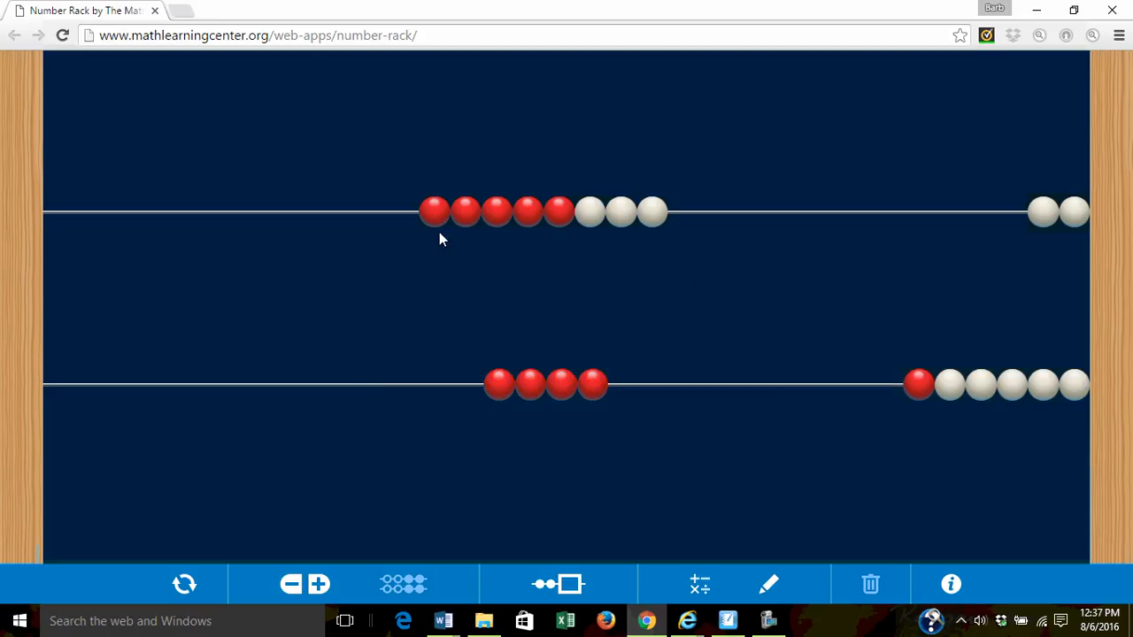
{"action": "mouse_move", "coordinate": [650, 243]}
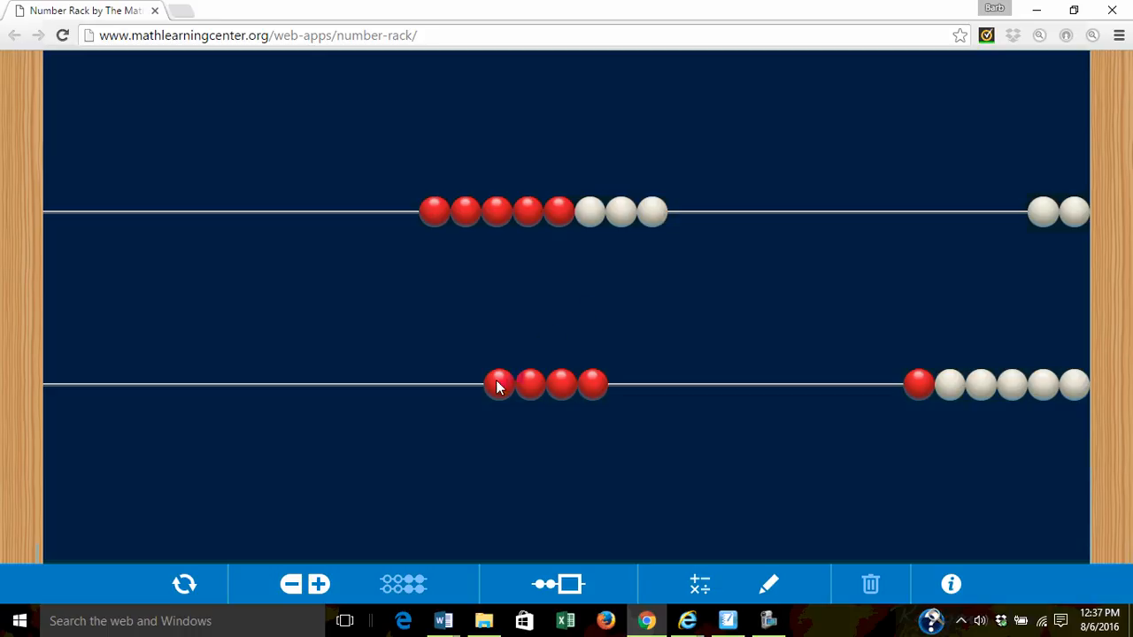
{"action": "mouse_move", "coordinate": [559, 382]}
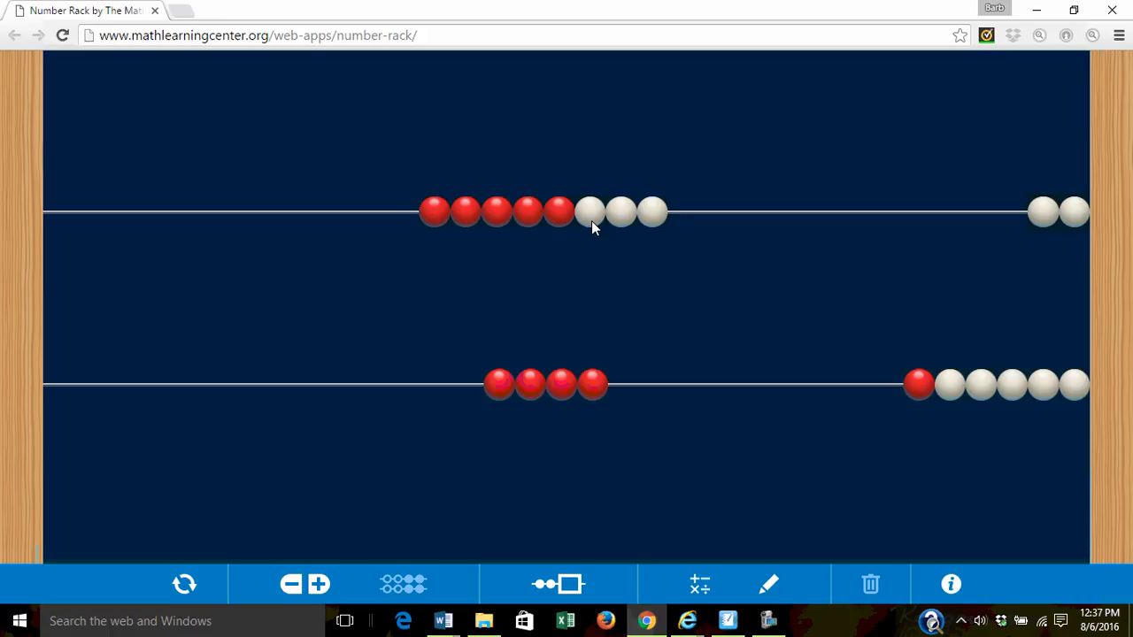
{"action": "mouse_move", "coordinate": [558, 462]}
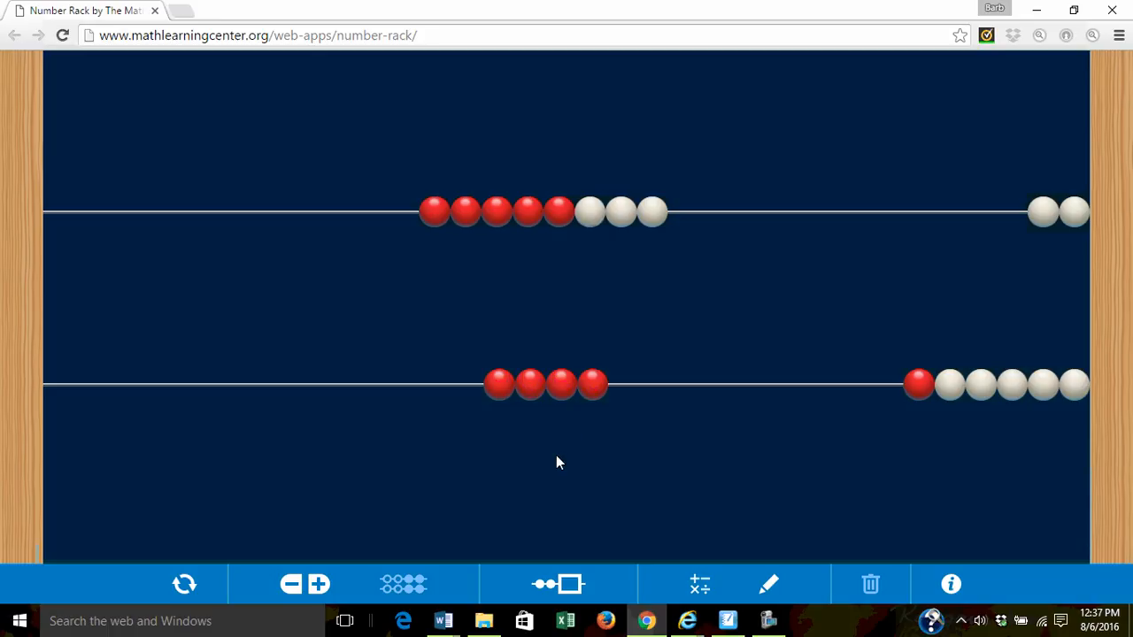